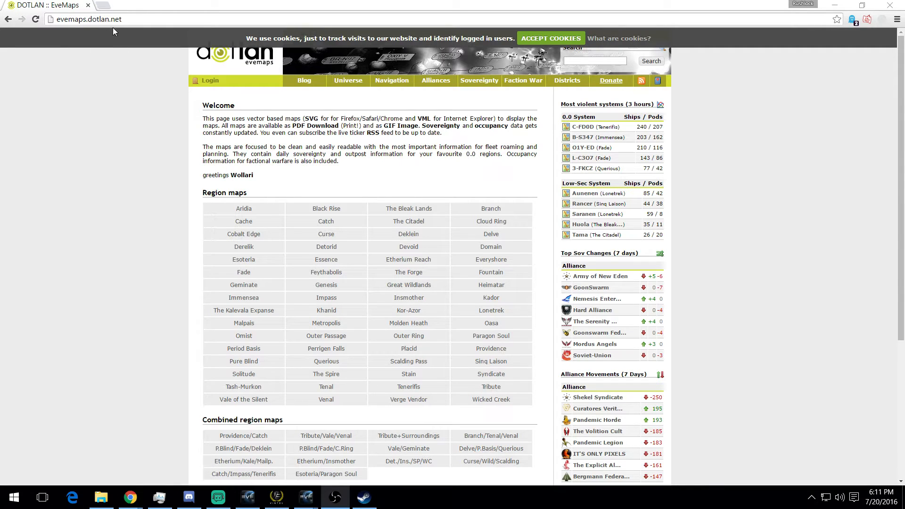
pyautogui.moveTo(114, 99)
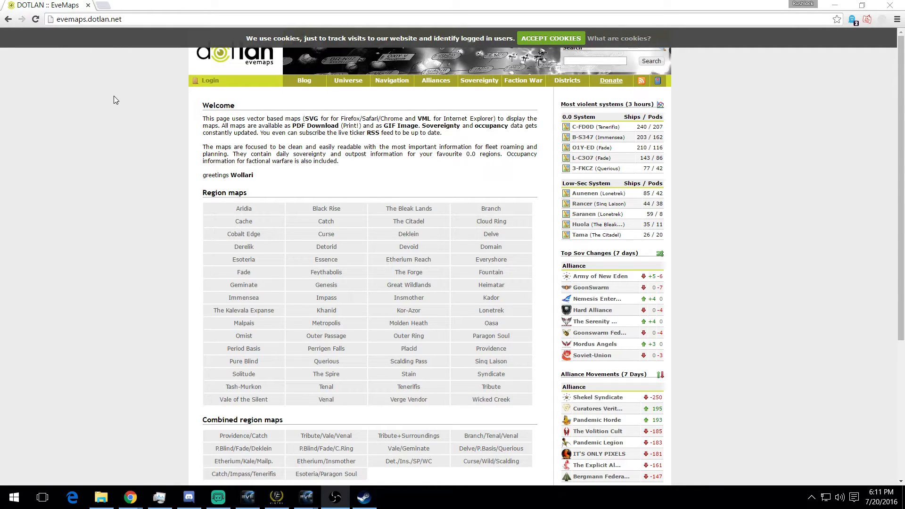
pyautogui.moveTo(408, 260)
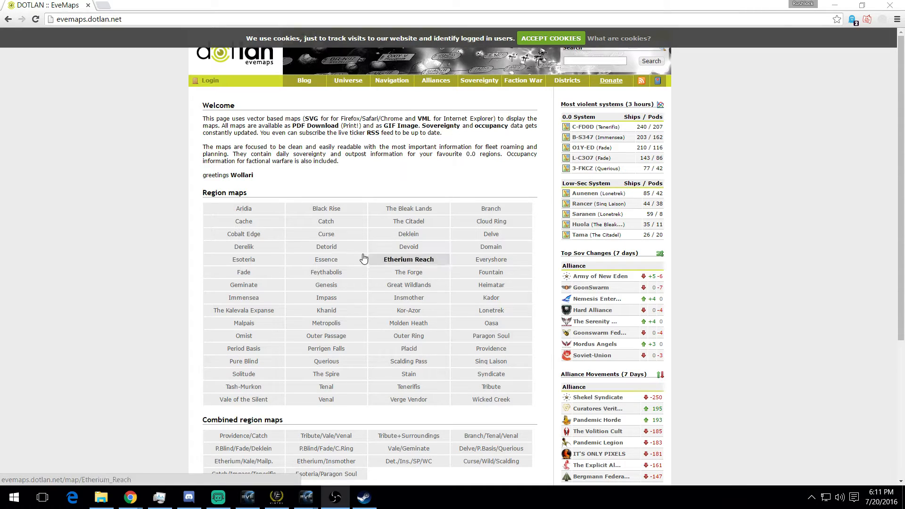
pyautogui.moveTo(490, 348)
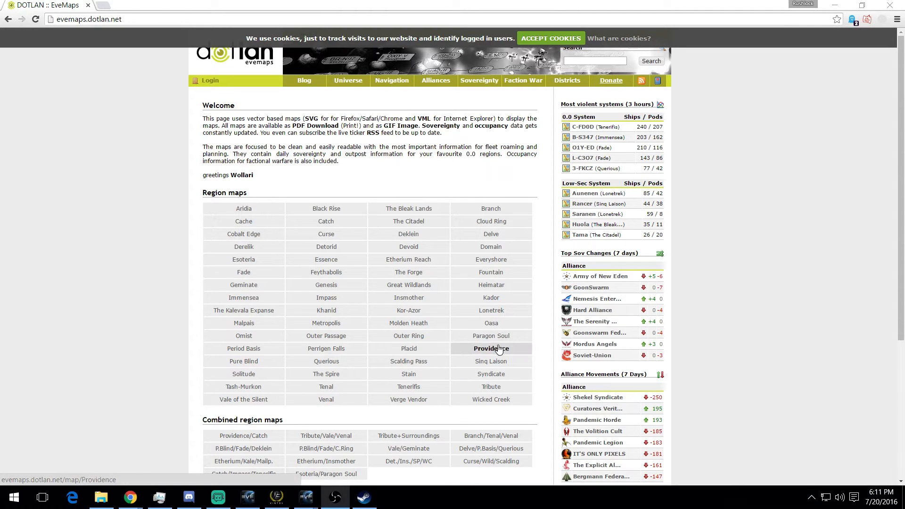
# - Open the Providence region map and switch its overlay to Sovereignty
pyautogui.click(490, 348)
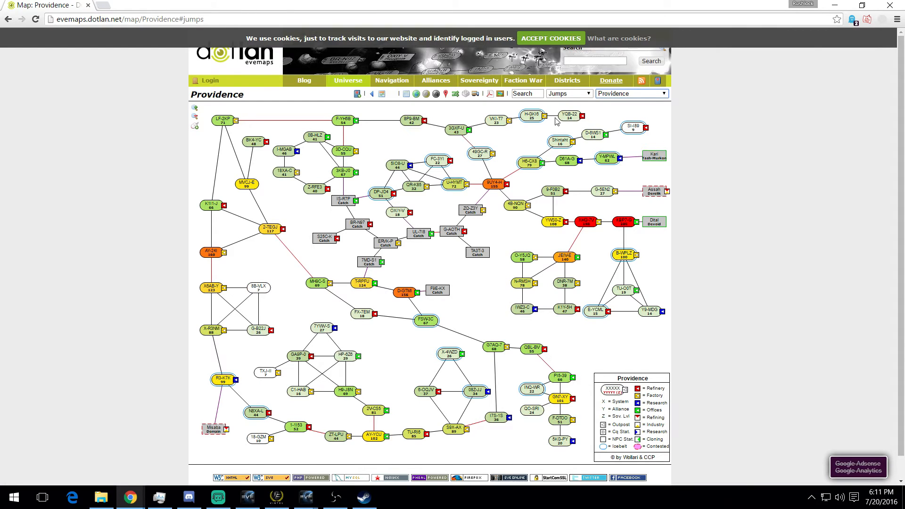
pyautogui.click(567, 93)
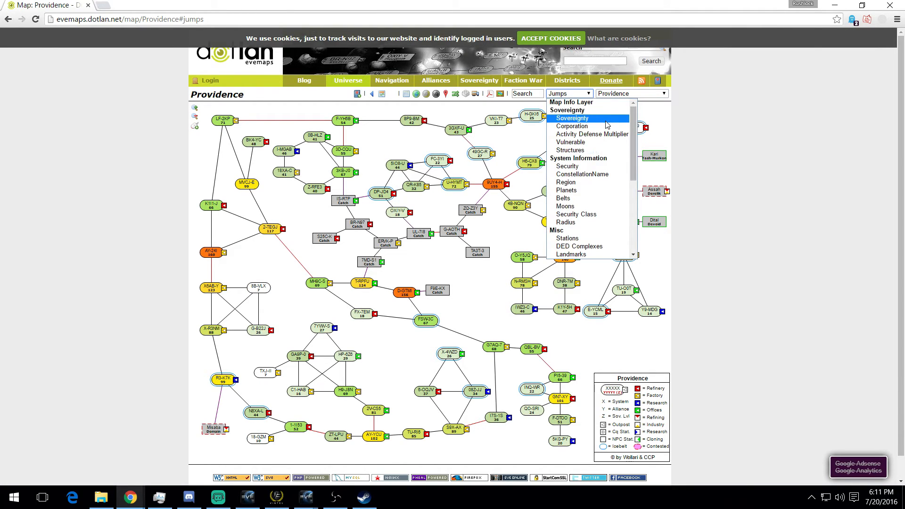
pyautogui.click(573, 117)
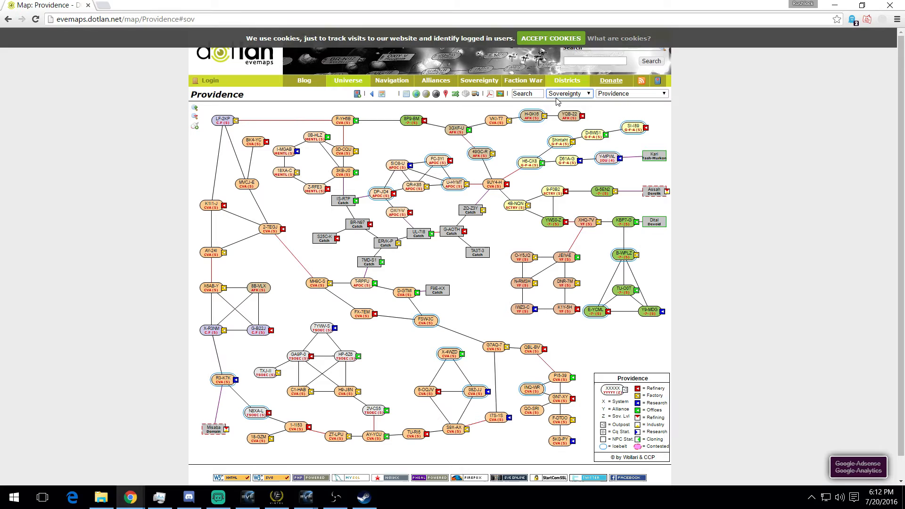
pyautogui.click(568, 93)
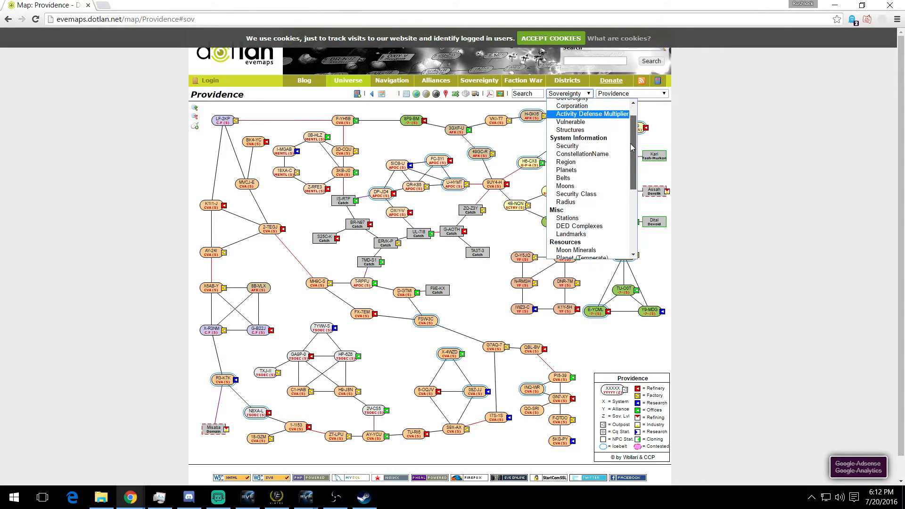
pyautogui.scroll(-3)
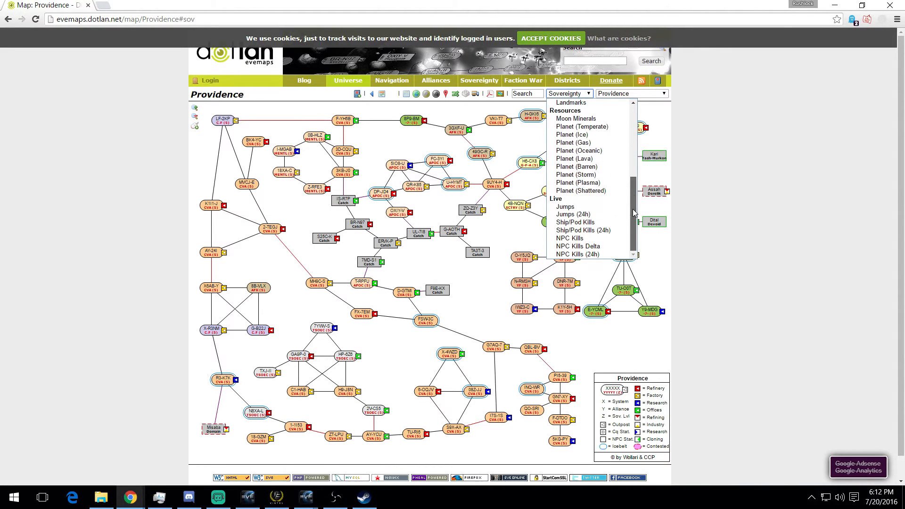
# - Show the temperate planet counts overlay, then switch the Providence map to the Jumps overlay
pyautogui.click(582, 126)
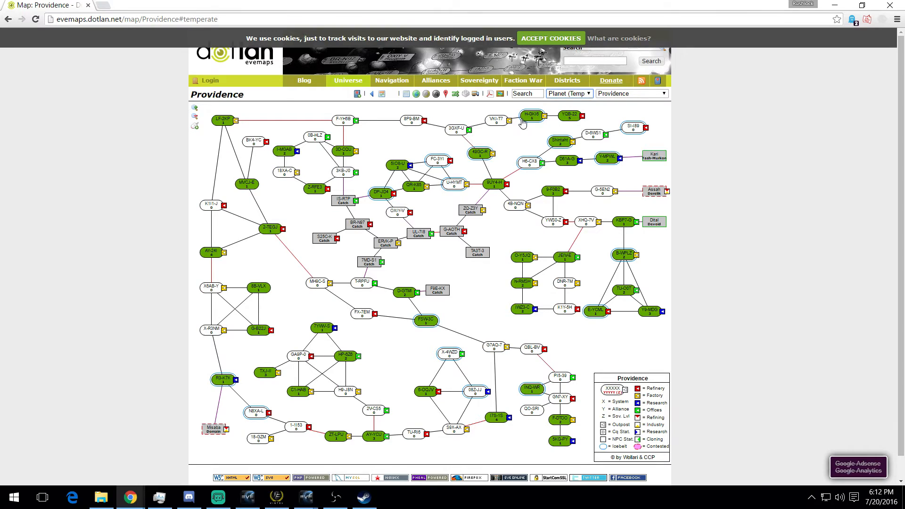
pyautogui.click(569, 93)
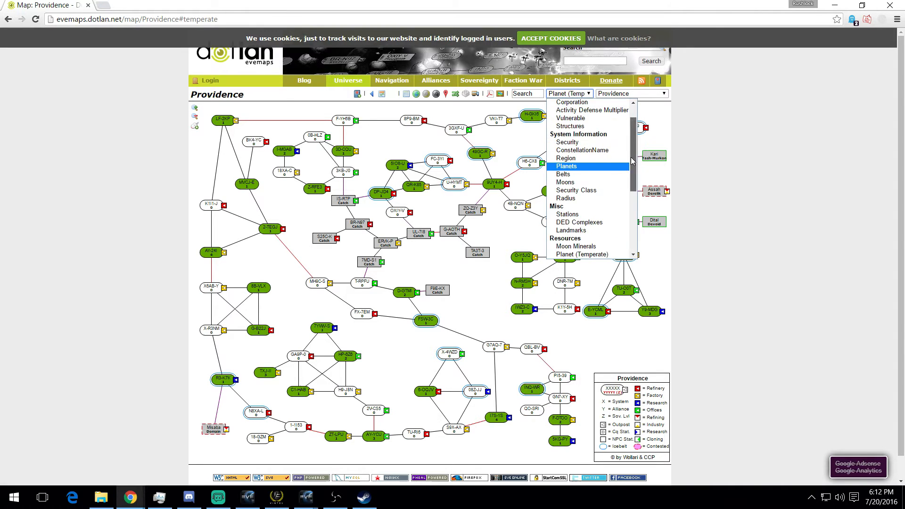
pyautogui.scroll(-3)
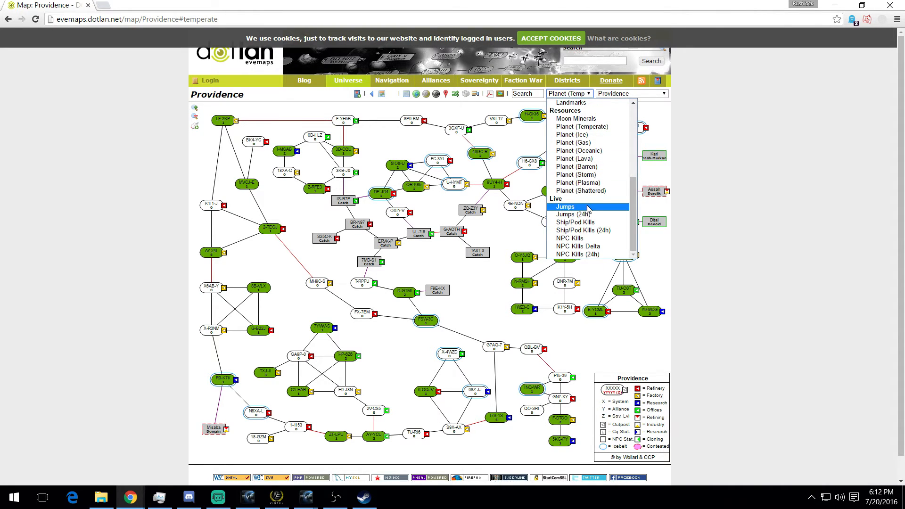
pyautogui.click(564, 207)
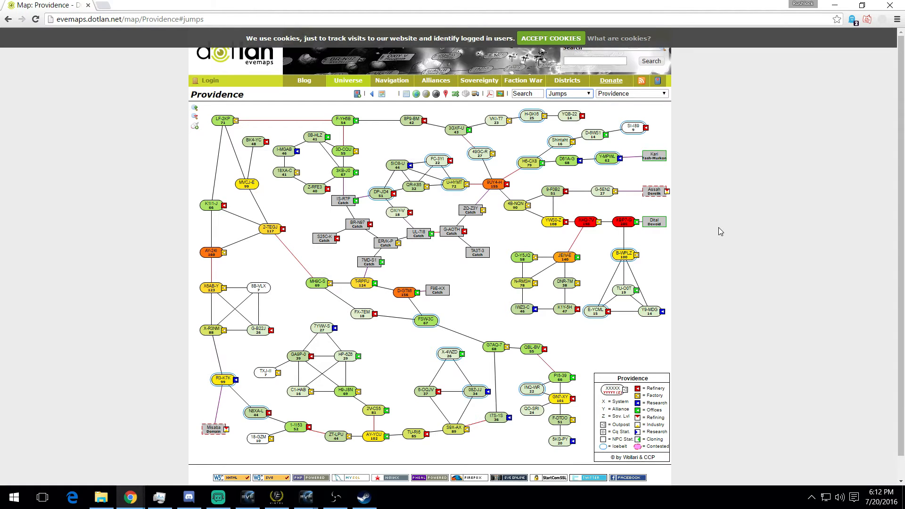
pyautogui.moveTo(625, 102)
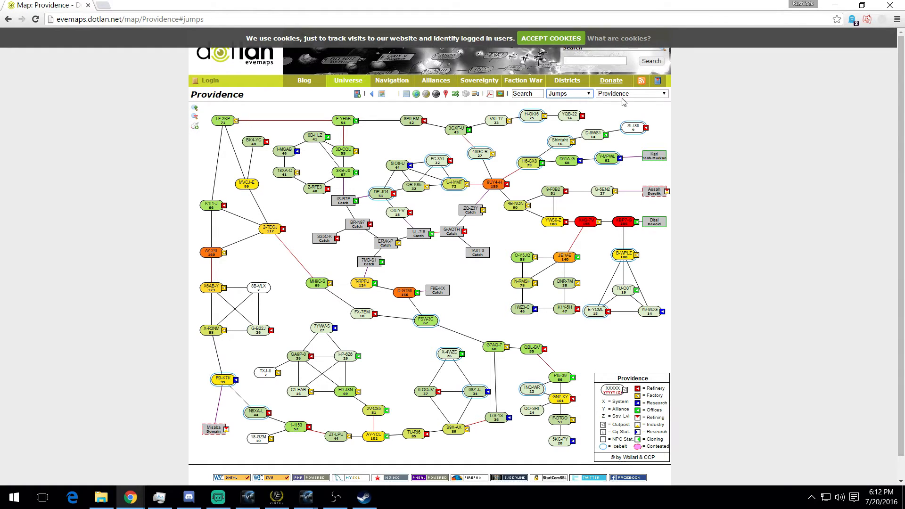
pyautogui.click(567, 93)
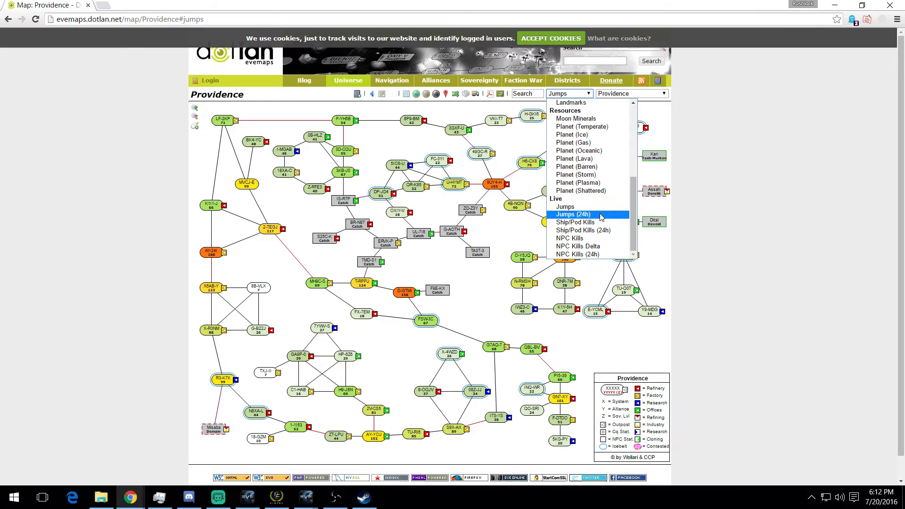
pyautogui.moveTo(597, 217)
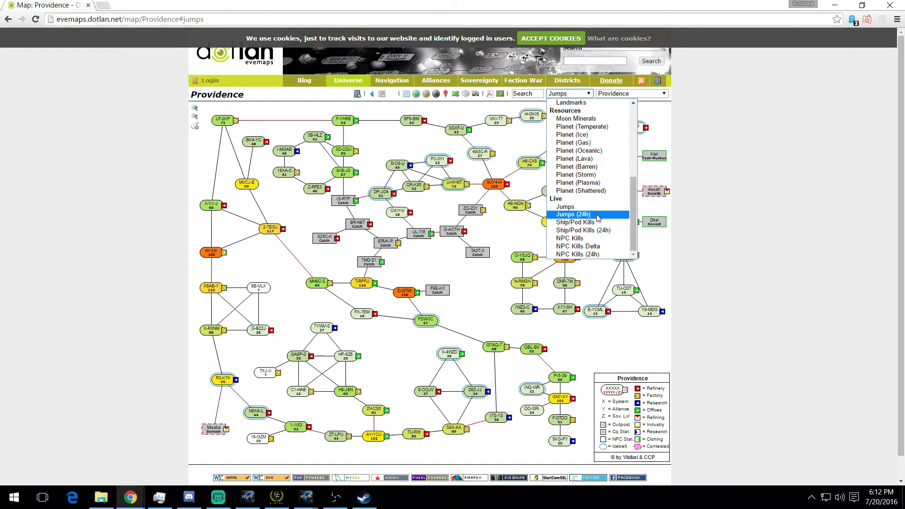
pyautogui.moveTo(564, 207)
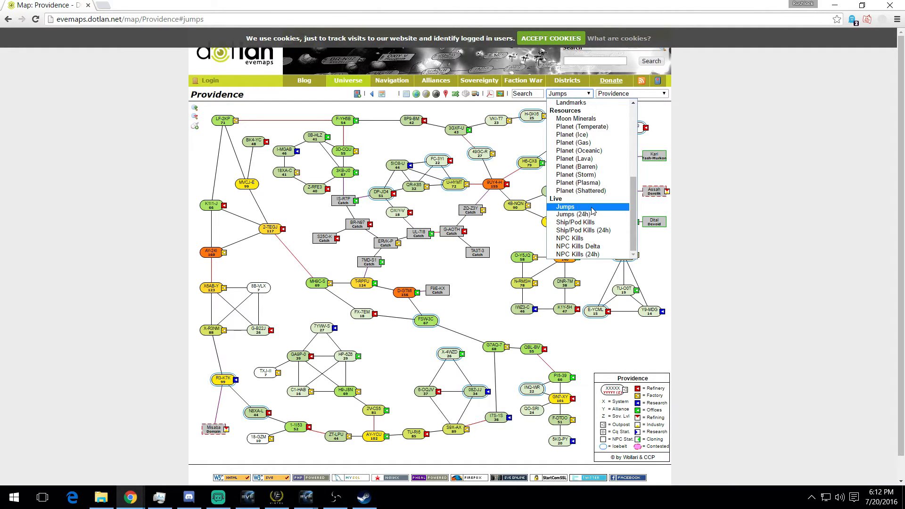
pyautogui.click(564, 206)
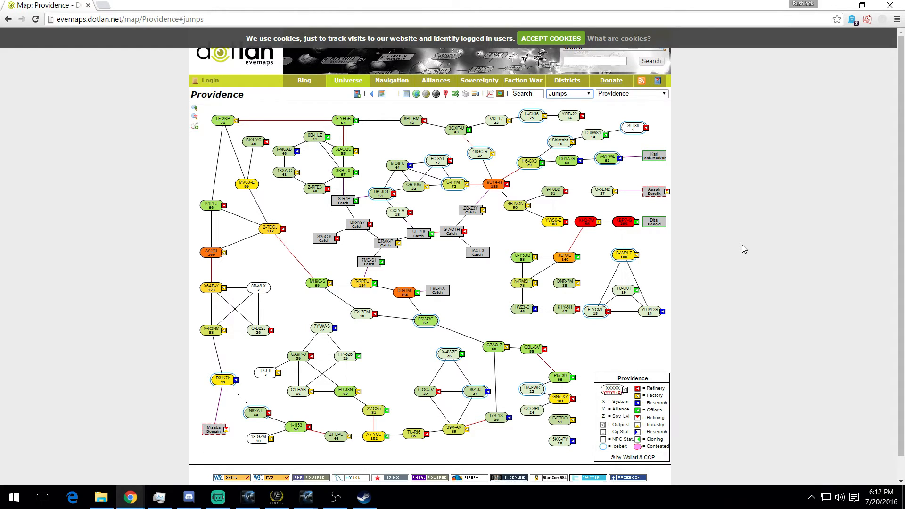
# - Switch the overlay to Ship/Pod Kills, then to NPC Kills
pyautogui.click(568, 93)
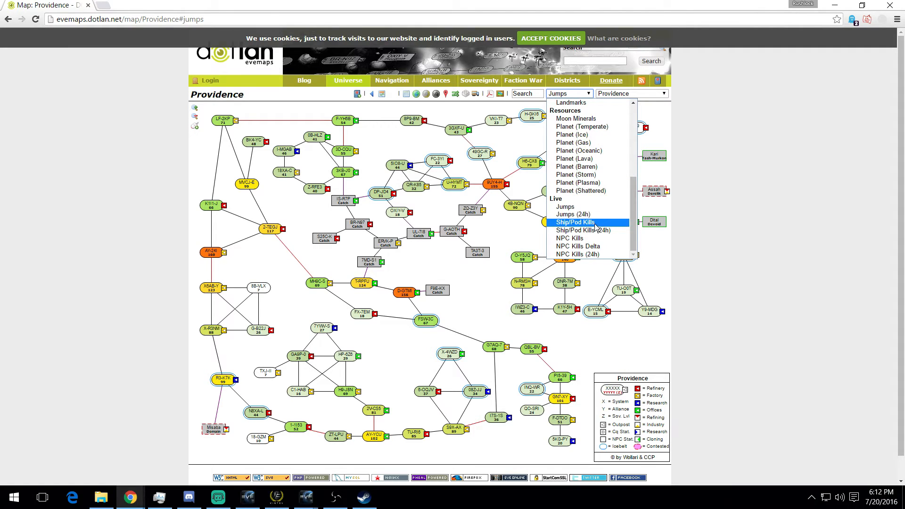
pyautogui.click(575, 222)
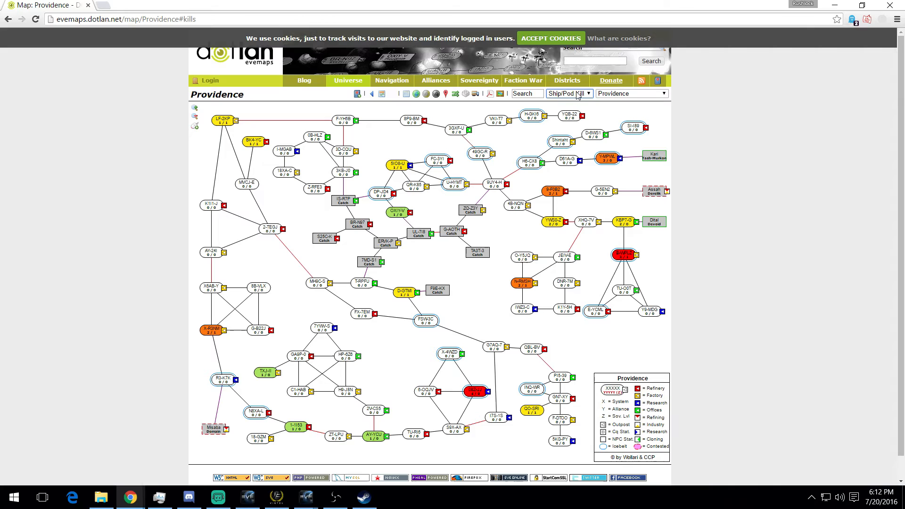
pyautogui.click(569, 93)
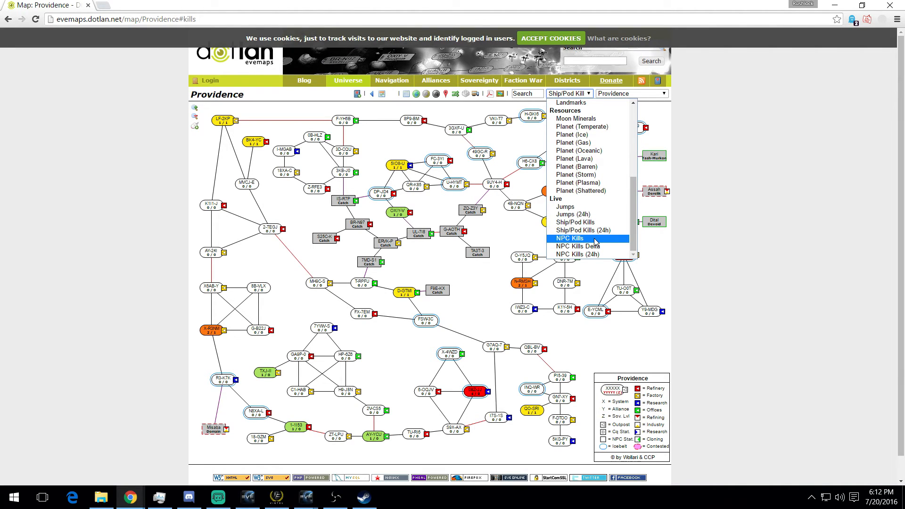
pyautogui.click(570, 239)
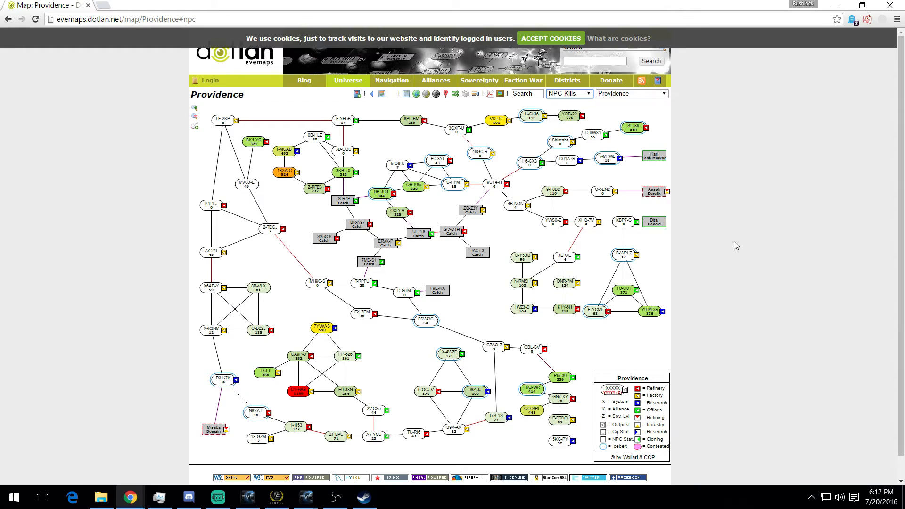
pyautogui.moveTo(493, 121)
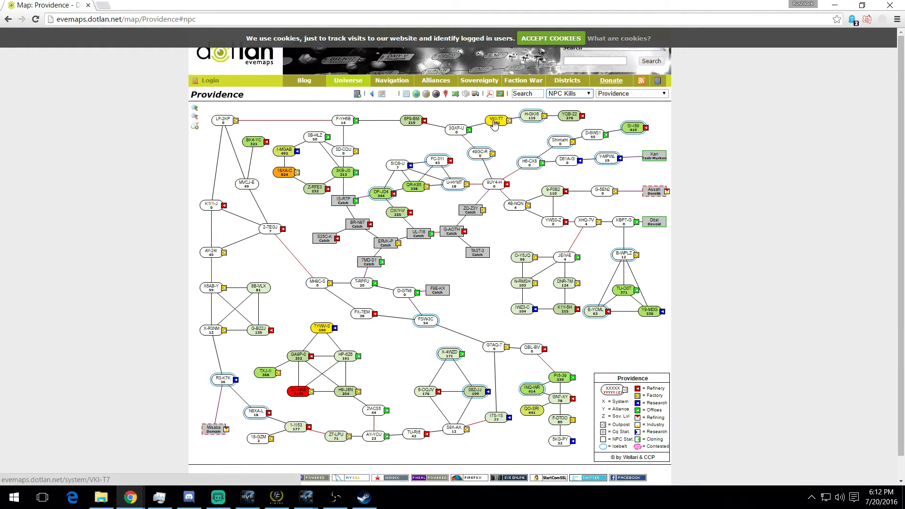
pyautogui.moveTo(440, 151)
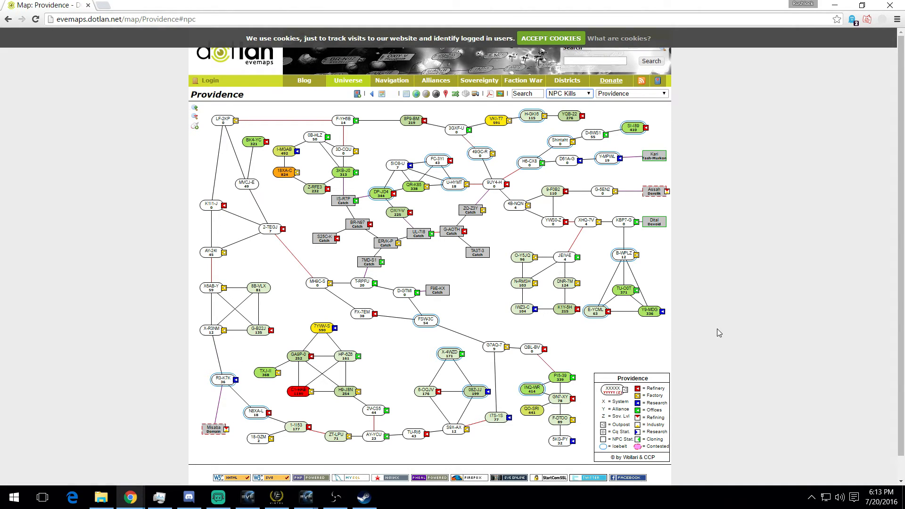
pyautogui.moveTo(582, 127)
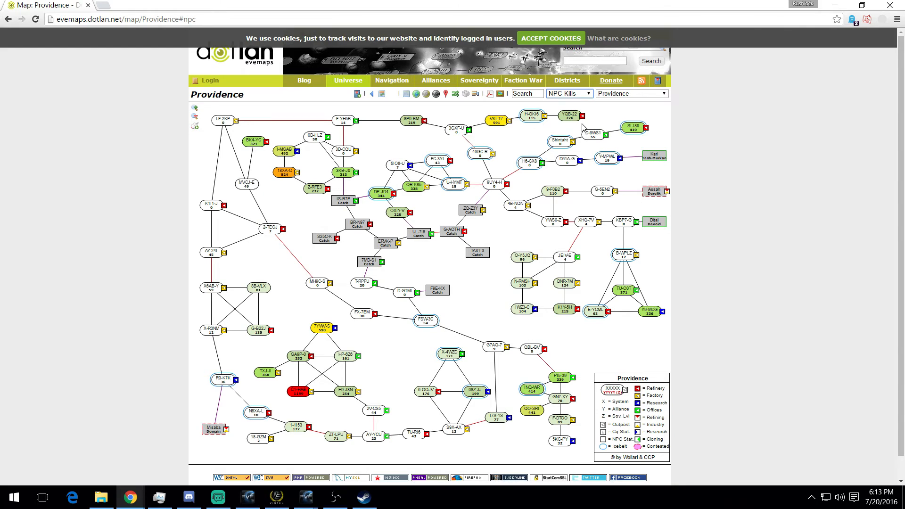
# - Cycle the overlay through NPC Kills (24h), NPC Kills, and back to Ship/Pod Kills
pyautogui.click(567, 93)
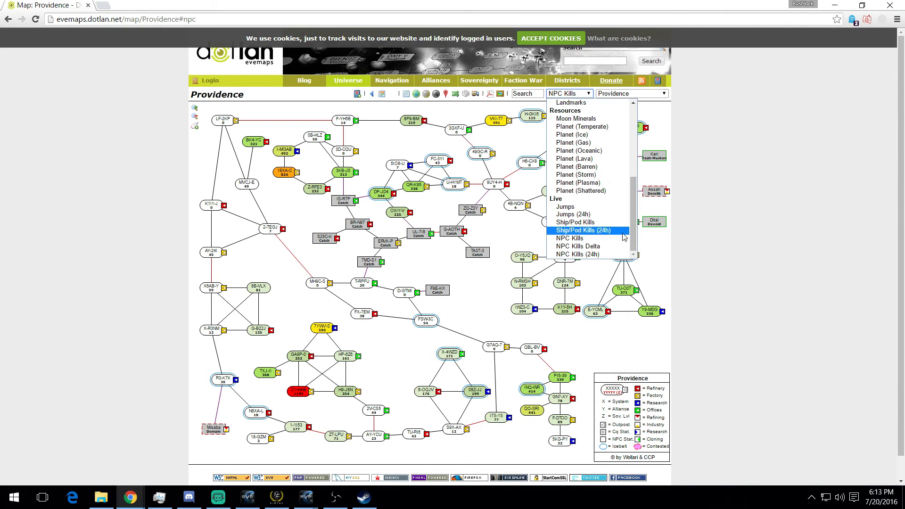
pyautogui.click(579, 254)
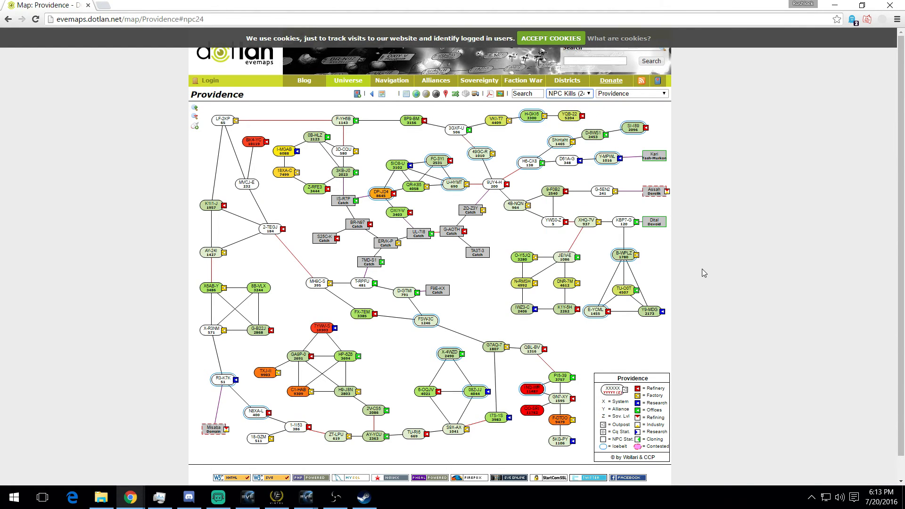
pyautogui.click(568, 94)
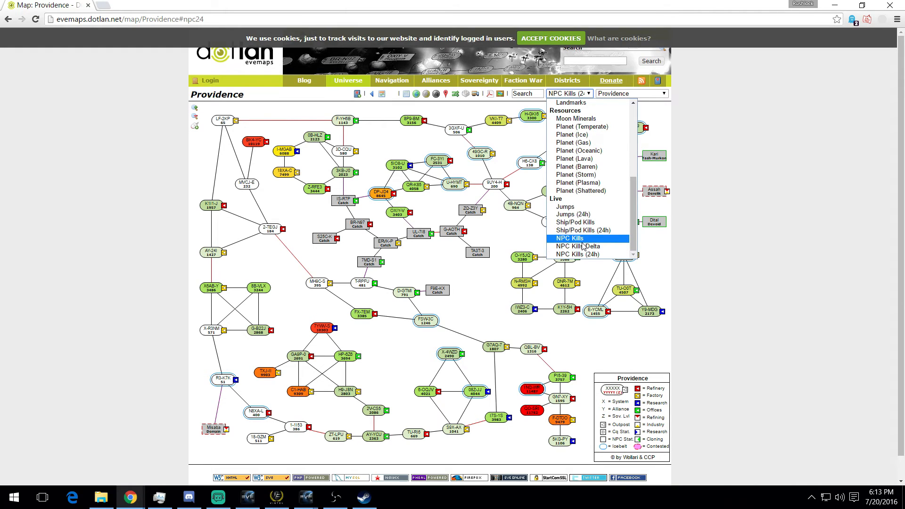
pyautogui.click(569, 238)
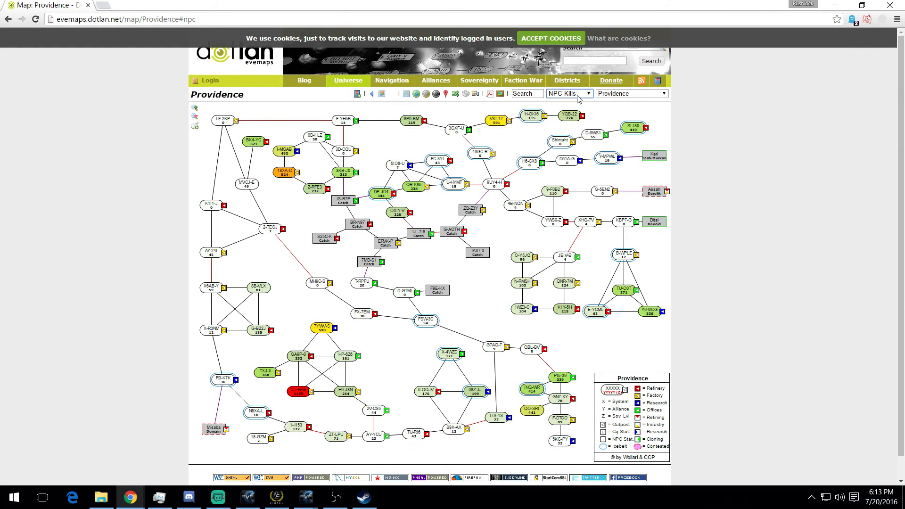
pyautogui.click(568, 94)
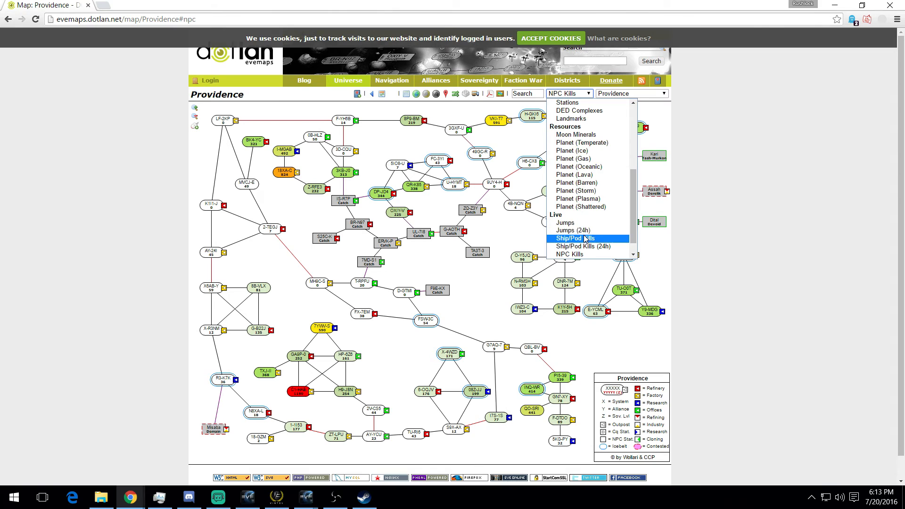
pyautogui.click(574, 238)
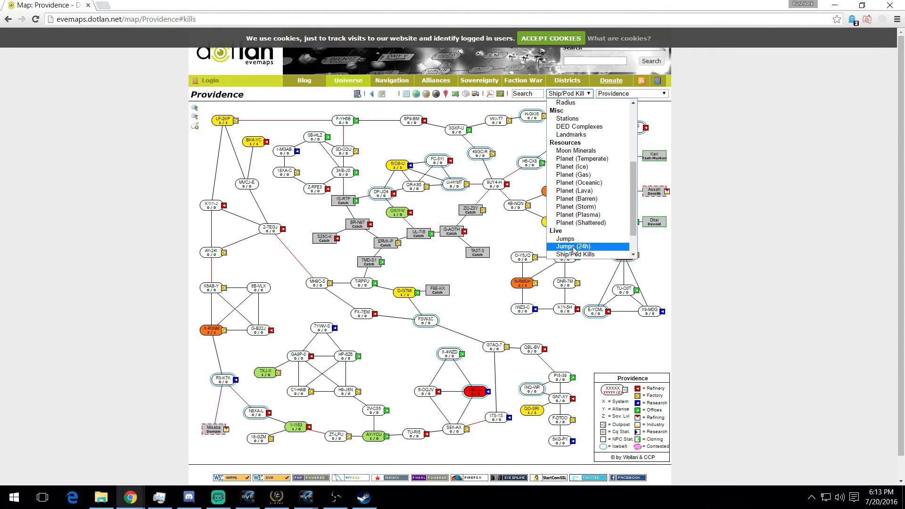
# - Return to the DOTLAN EveMaps home page with the region maps list
pyautogui.click(572, 246)
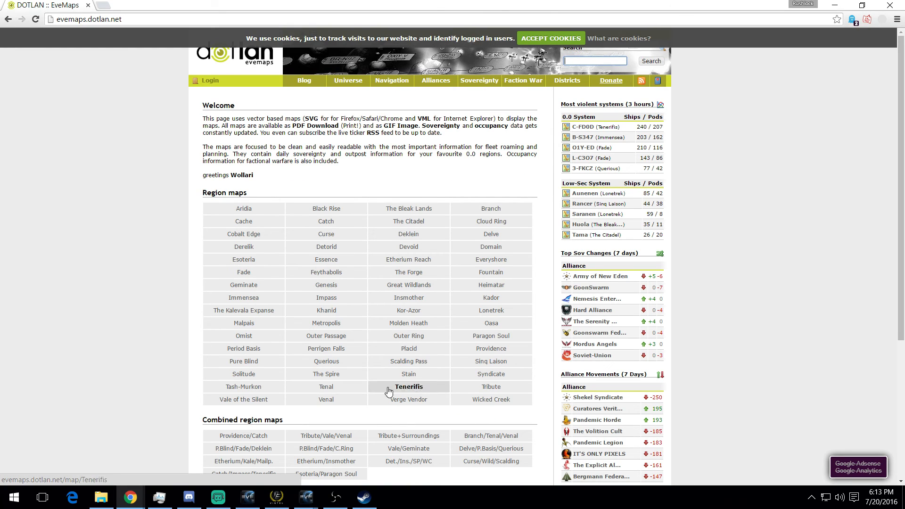
pyautogui.moveTo(790, 277)
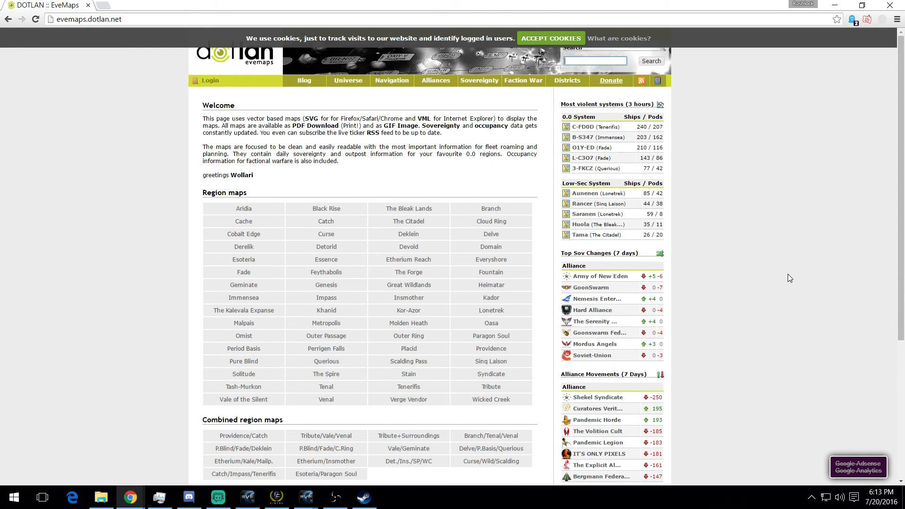